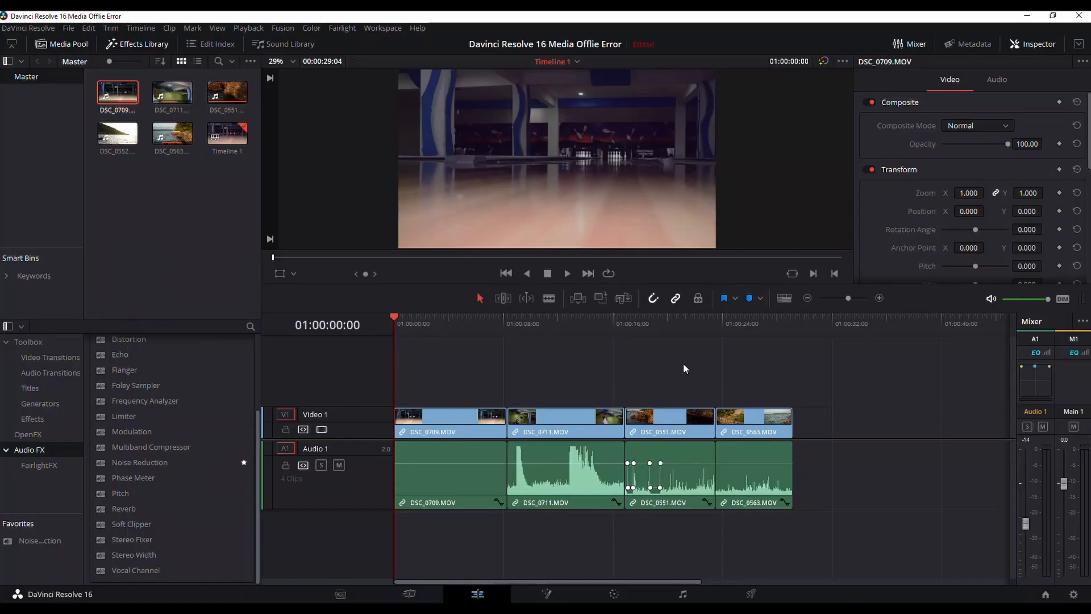
# Step: Play the timeline and skip ahead through the clips to the last one
pyautogui.click(565, 272)
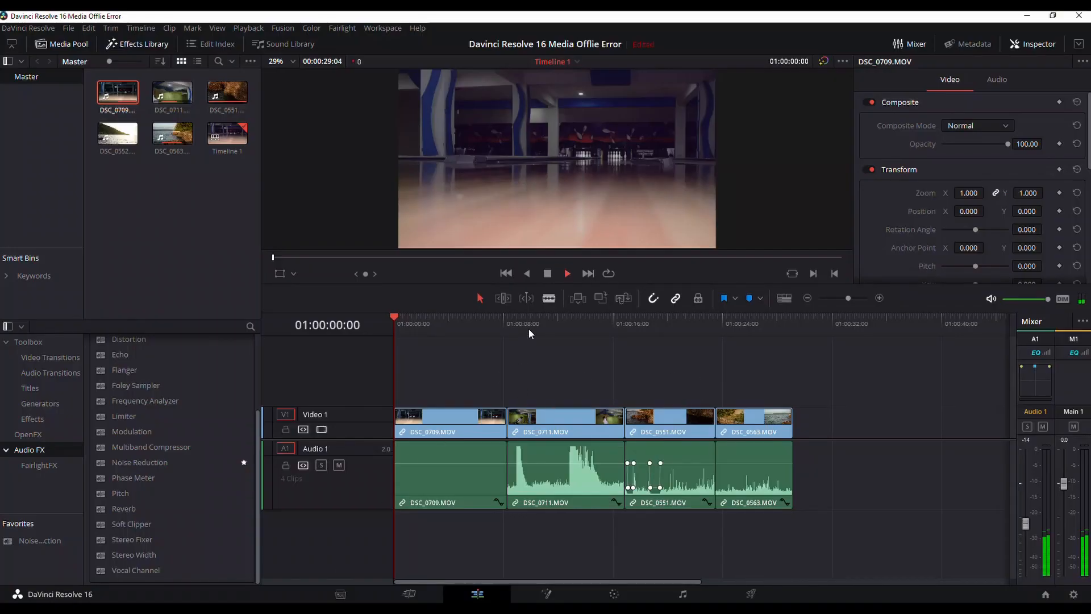
pyautogui.click(553, 323)
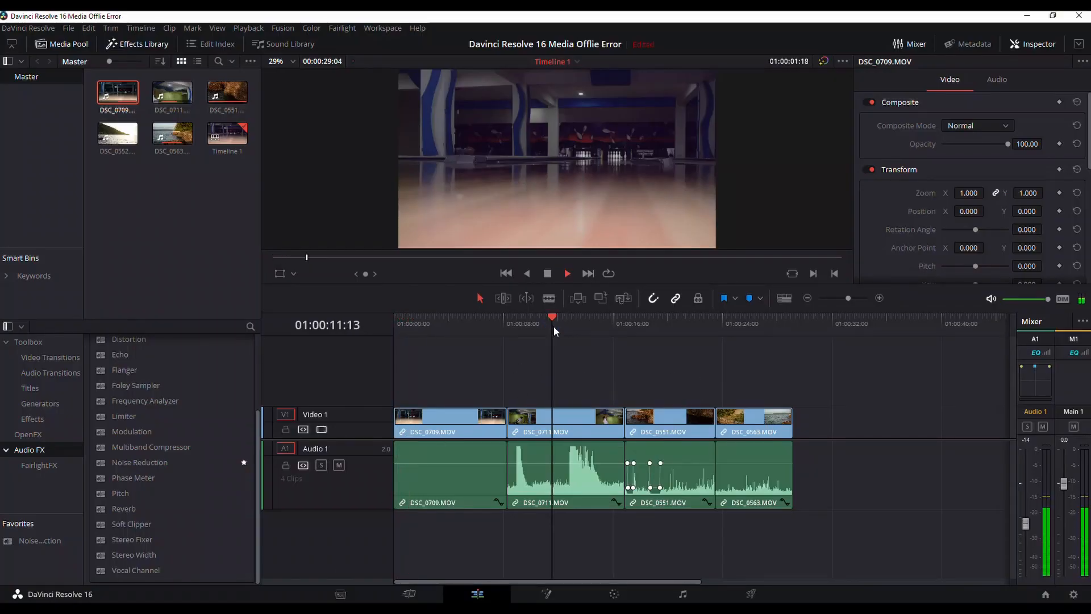
pyautogui.click(668, 322)
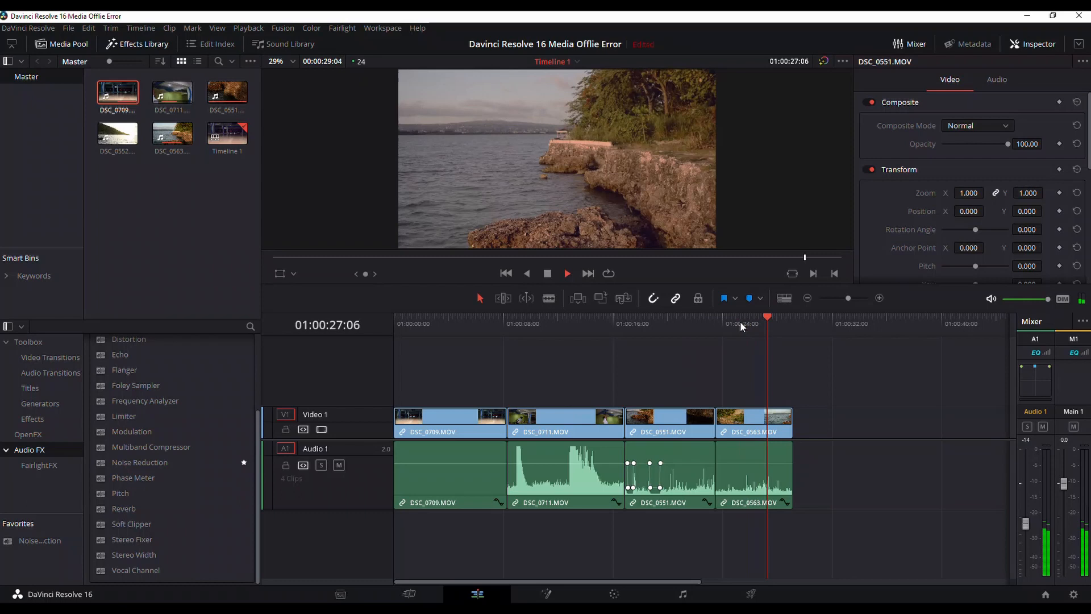
pyautogui.click(567, 272)
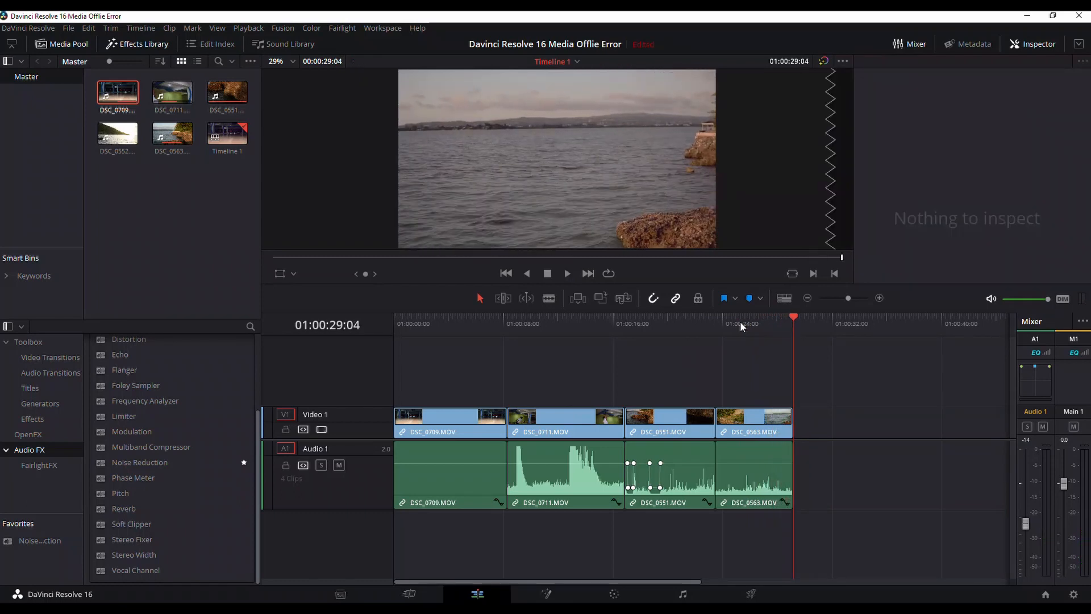
pyautogui.click(396, 322)
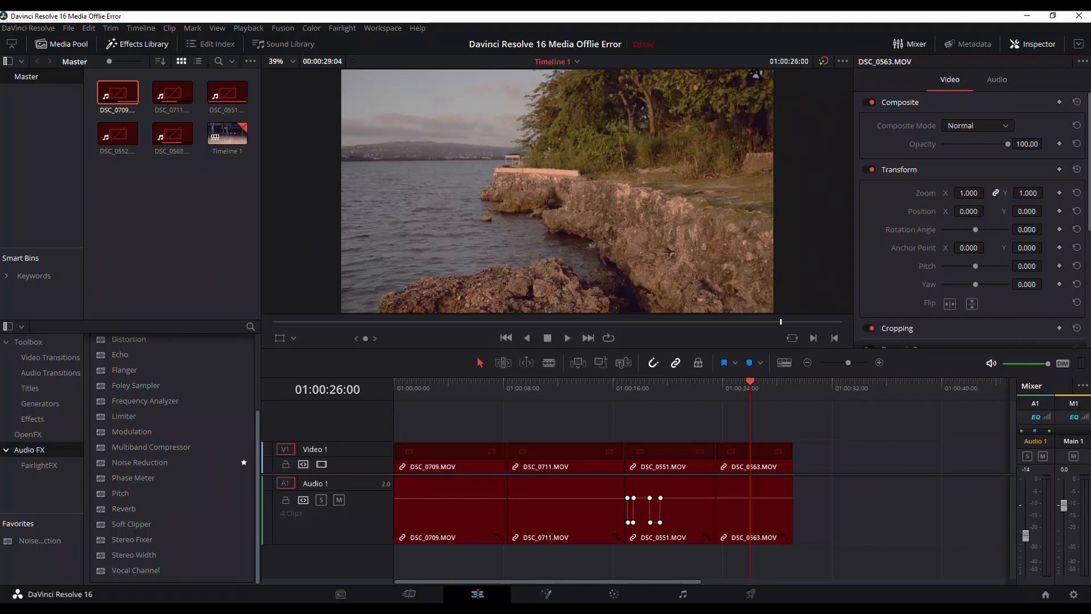
# Step: Select an offline clip in the media pool and then all clips with Ctrl+A
pyautogui.click(118, 133)
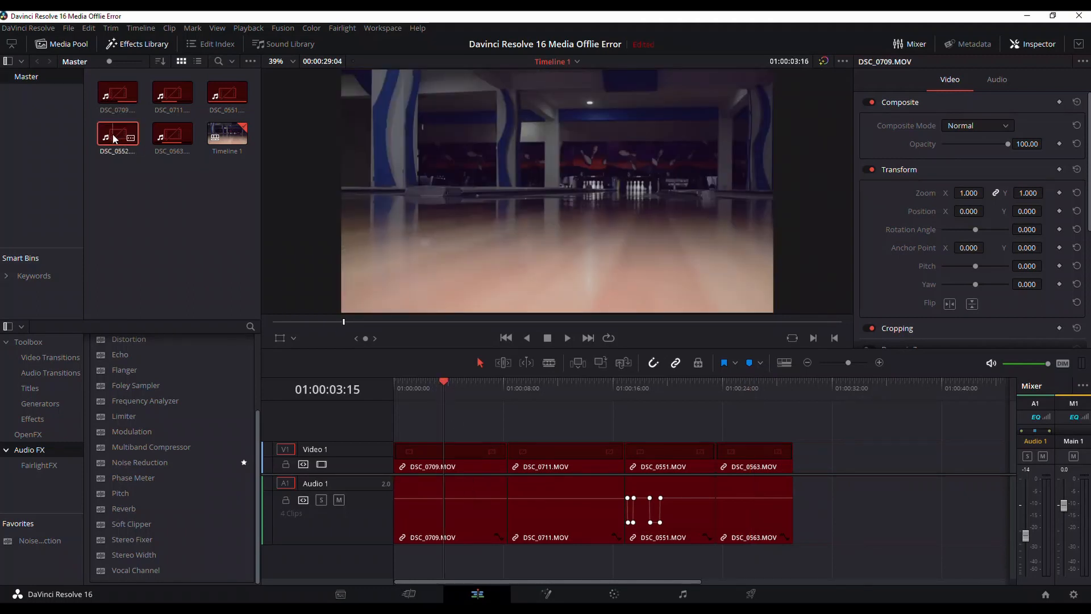
pyautogui.click(171, 92)
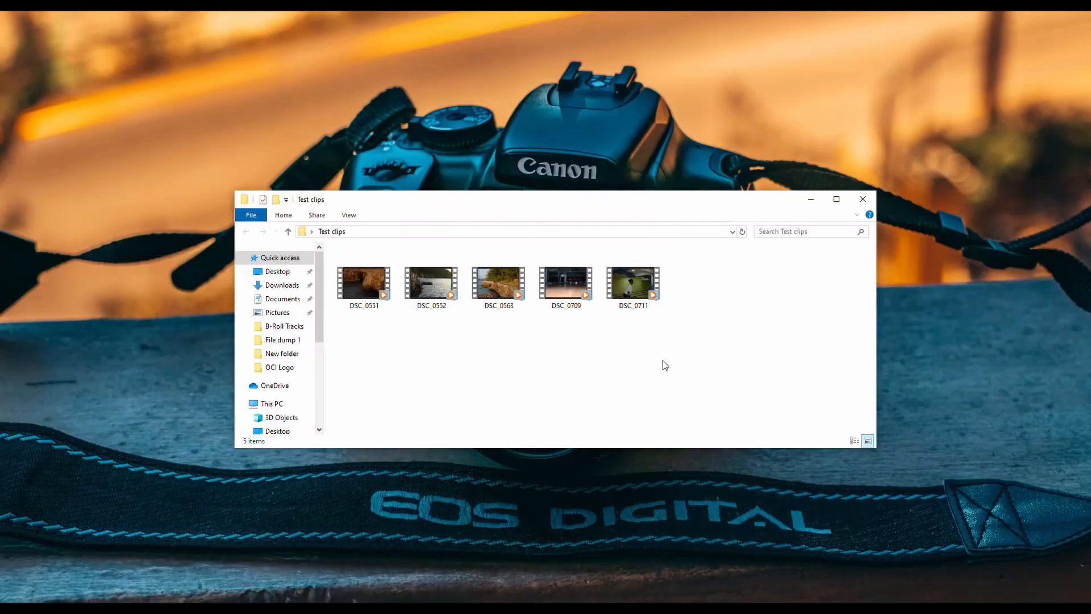
pyautogui.press('ctrl+a')
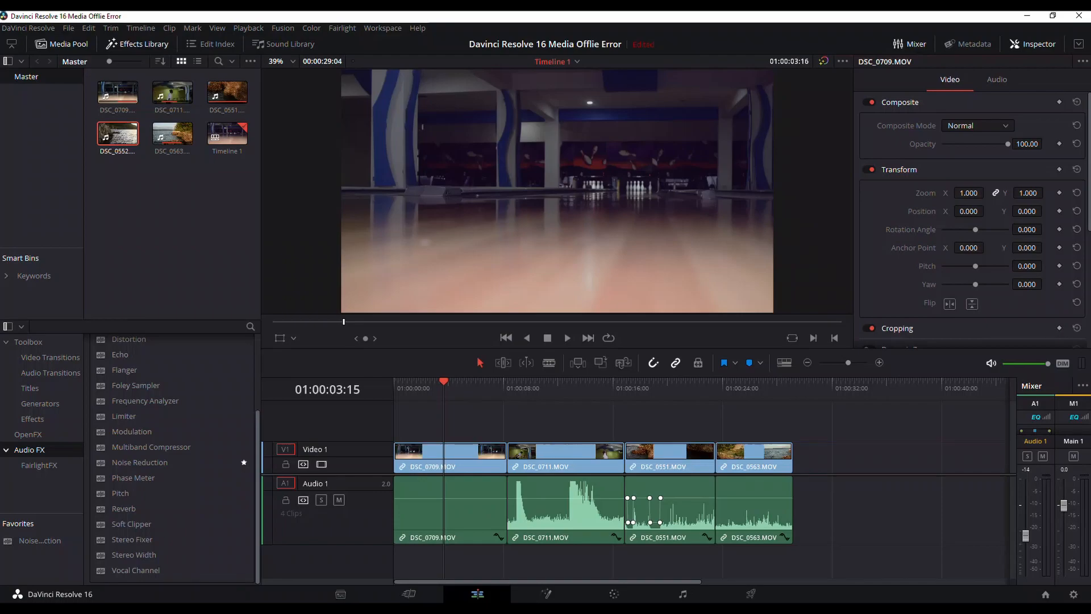
# Step: Start and stop timeline playback so the clips turn red as Media Offline
pyautogui.click(566, 338)
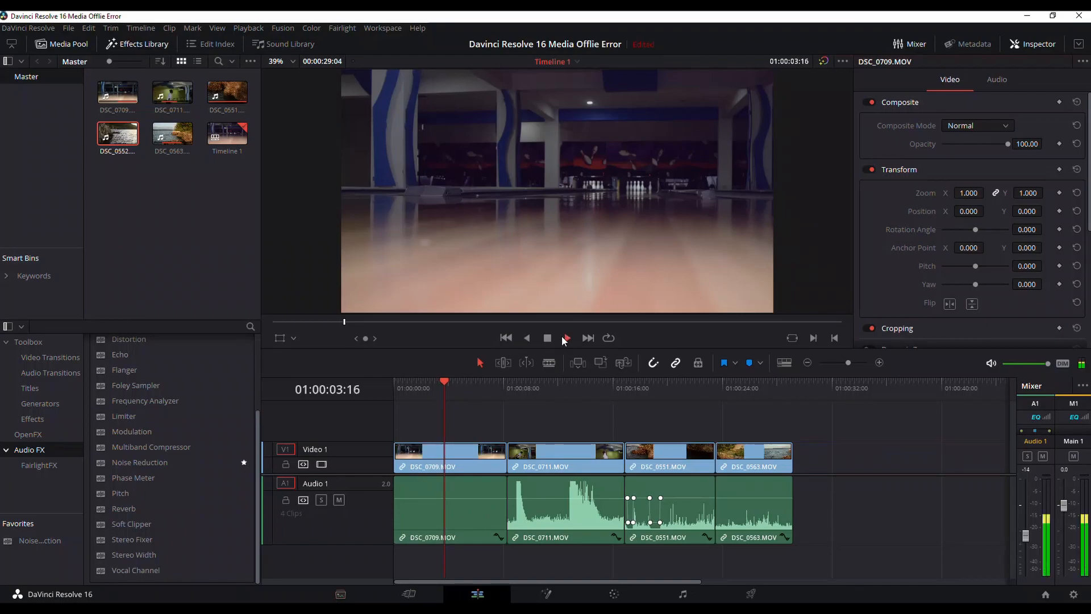
pyautogui.click(565, 338)
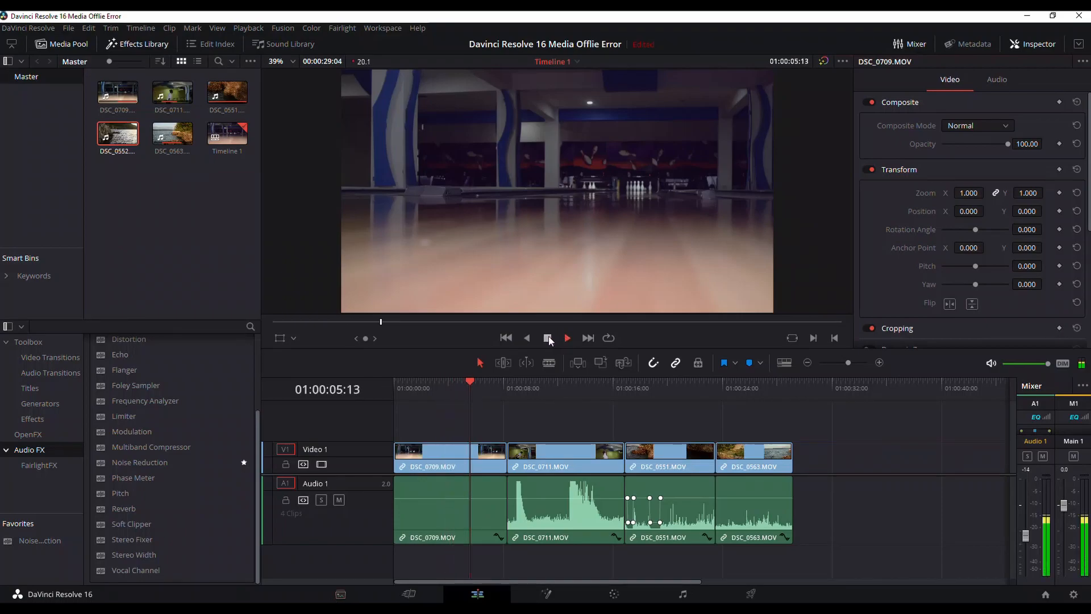
pyautogui.click(566, 338)
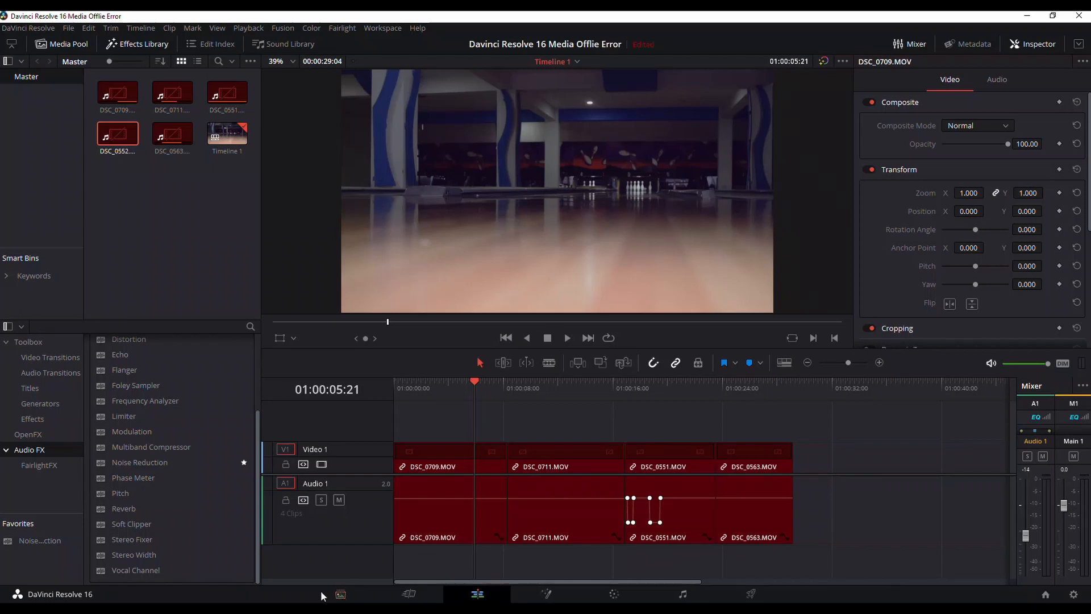
# Step: Go to the Media page and select all five red offline clips in the Media Pool
pyautogui.click(340, 597)
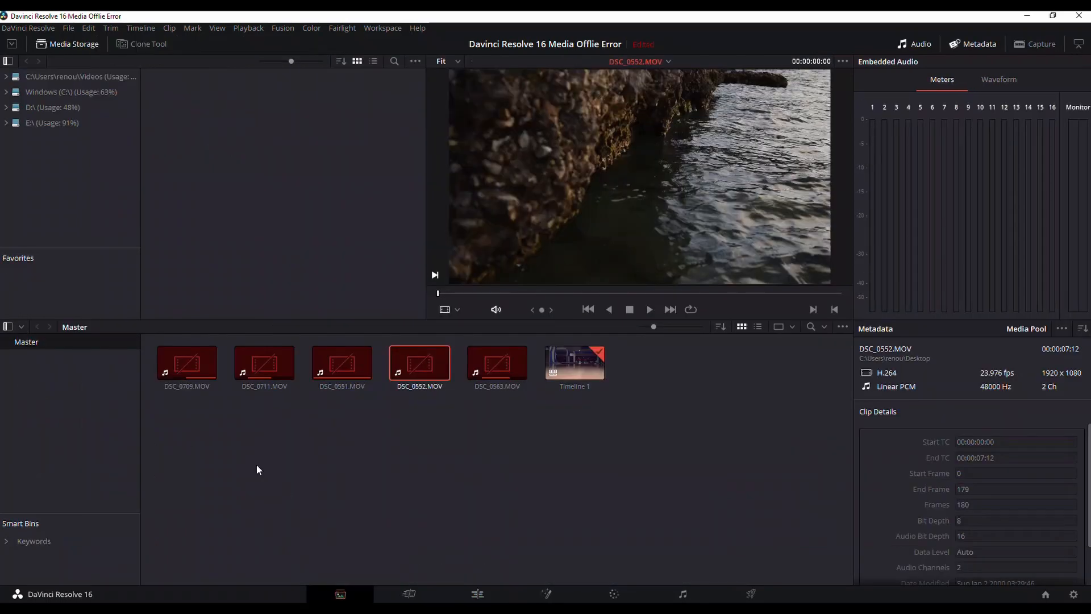
pyautogui.click(185, 363)
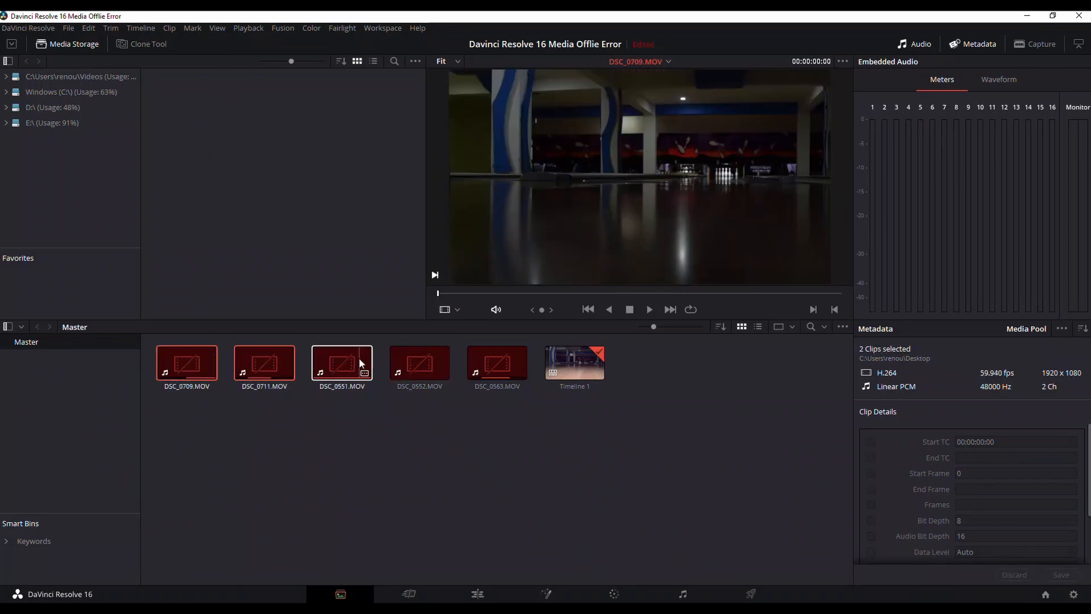
pyautogui.click(497, 362)
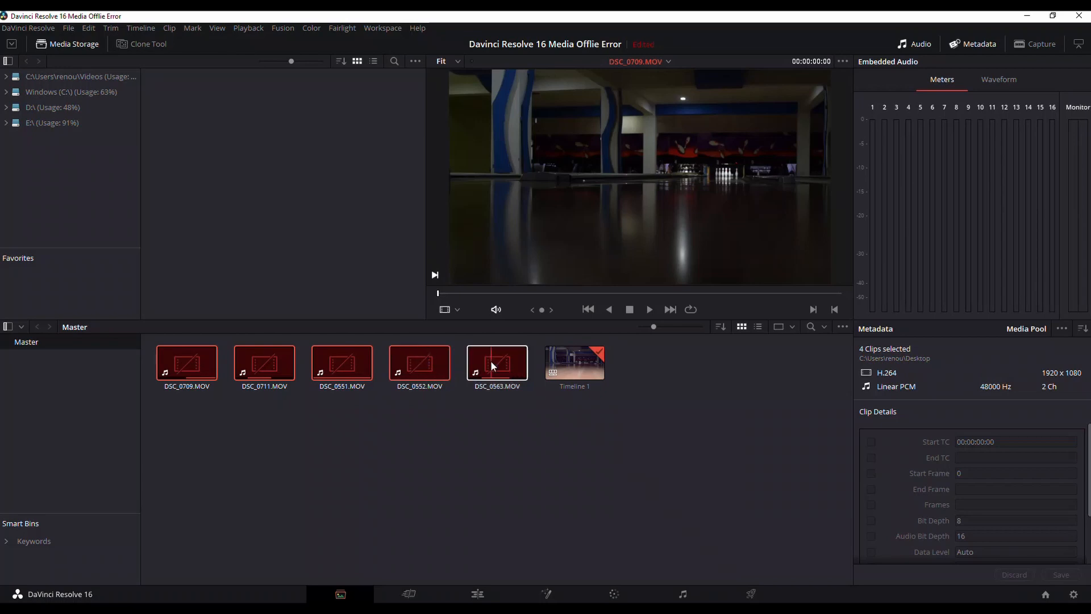
pyautogui.click(497, 362)
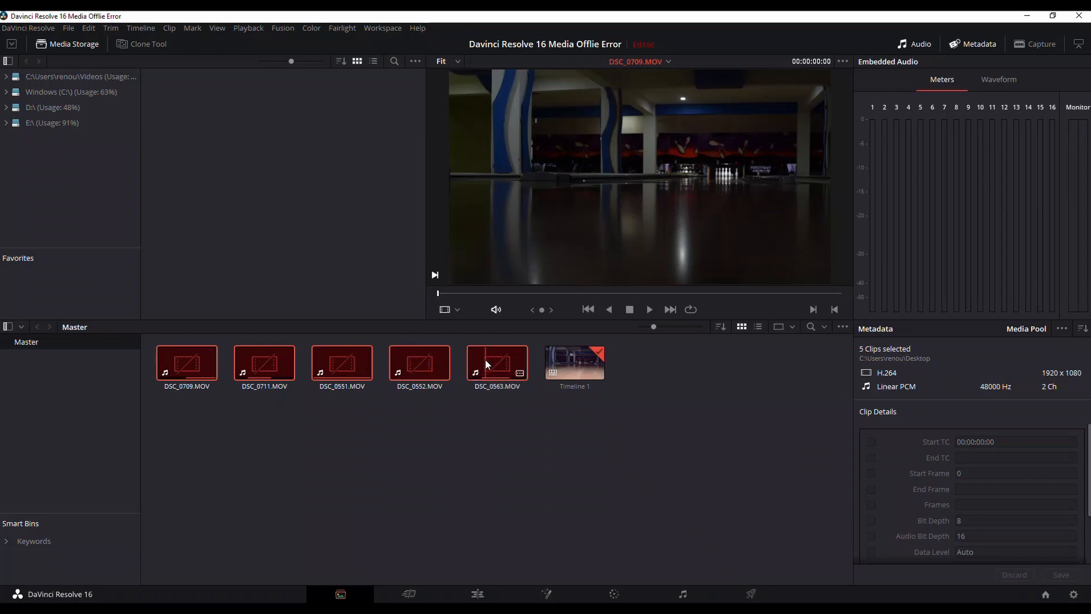
# Step: Choose Relink Selected Clips from the clips' context menu to get the Select Source Folder dialog
pyautogui.rightClick(496, 361)
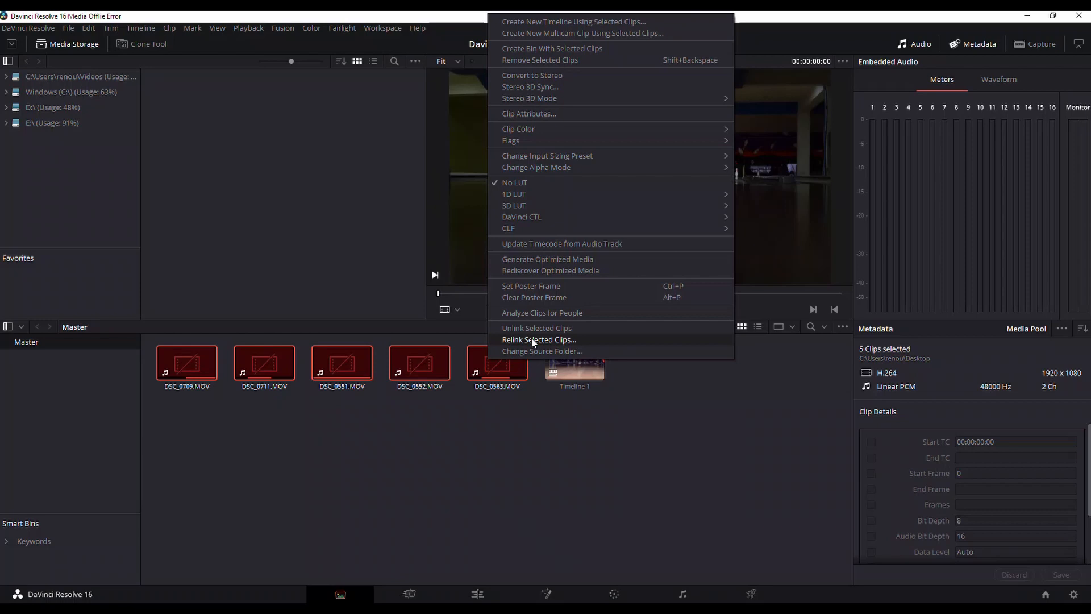
pyautogui.moveTo(582, 343)
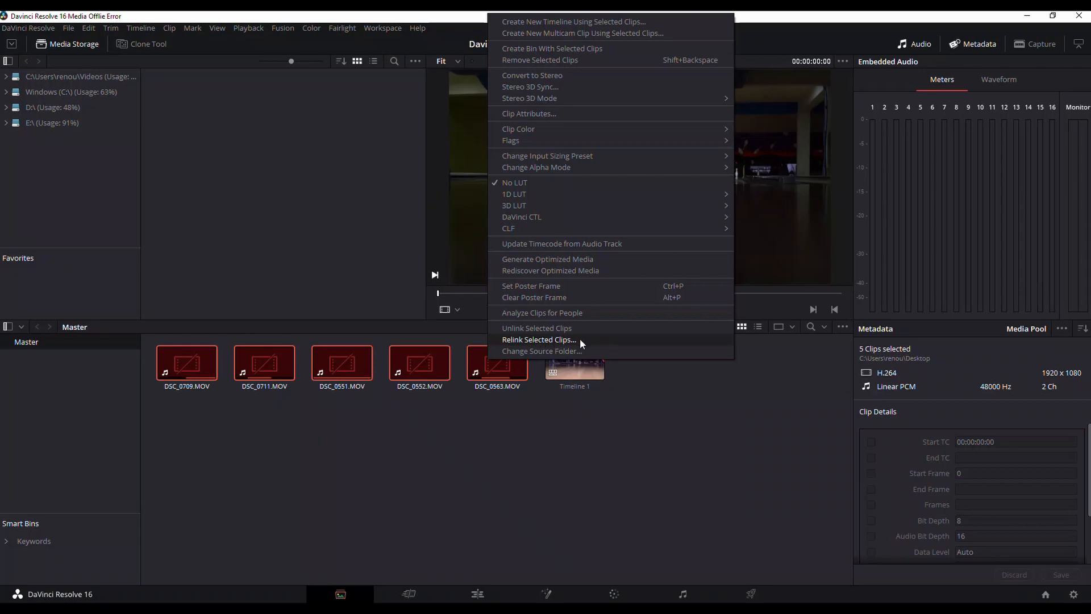
pyautogui.click(541, 351)
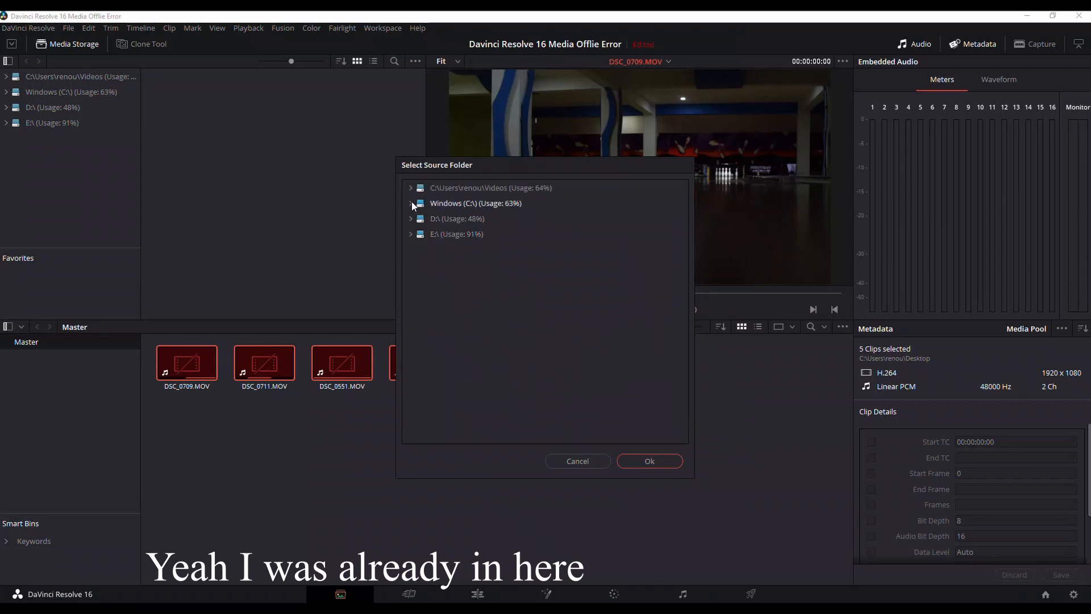
# Step: Browse C:\ > Users > Desktop, choose the Test clips folder and confirm the relink
pyautogui.click(410, 203)
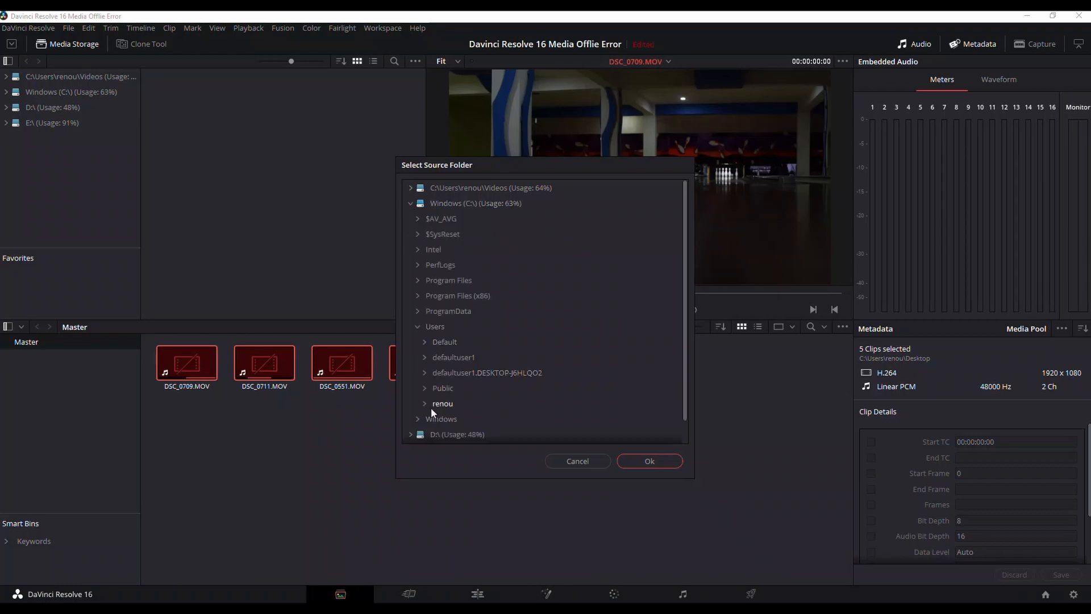
pyautogui.click(442, 403)
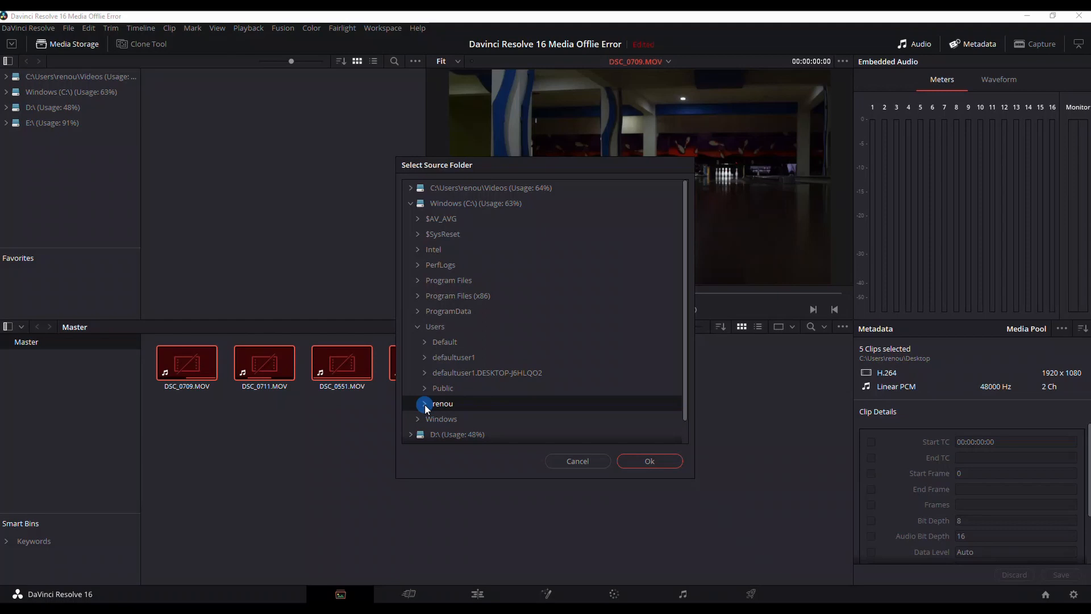
pyautogui.click(424, 404)
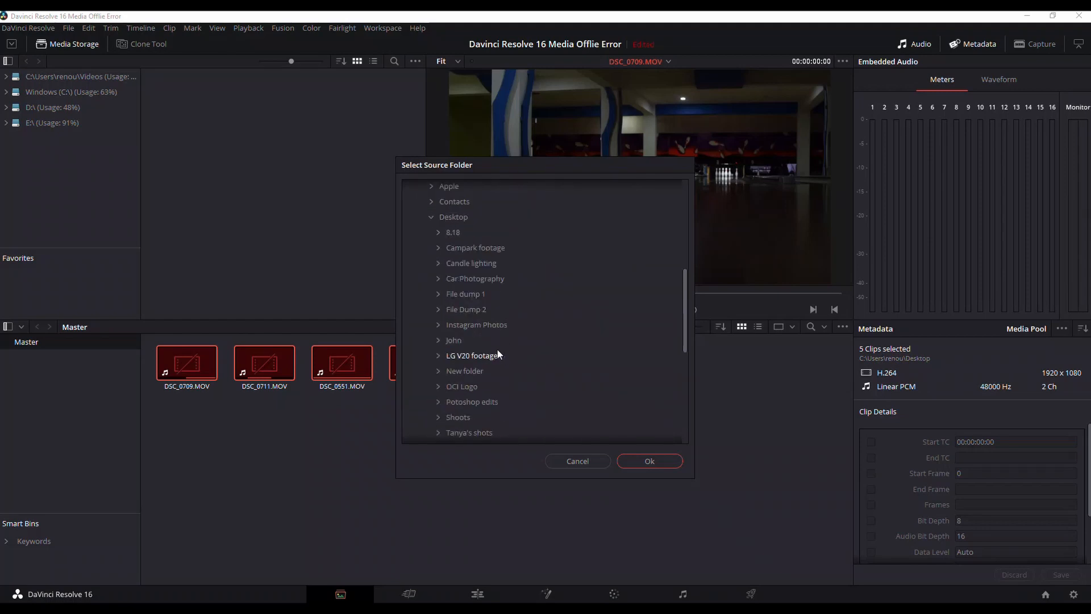
pyautogui.scroll(-3)
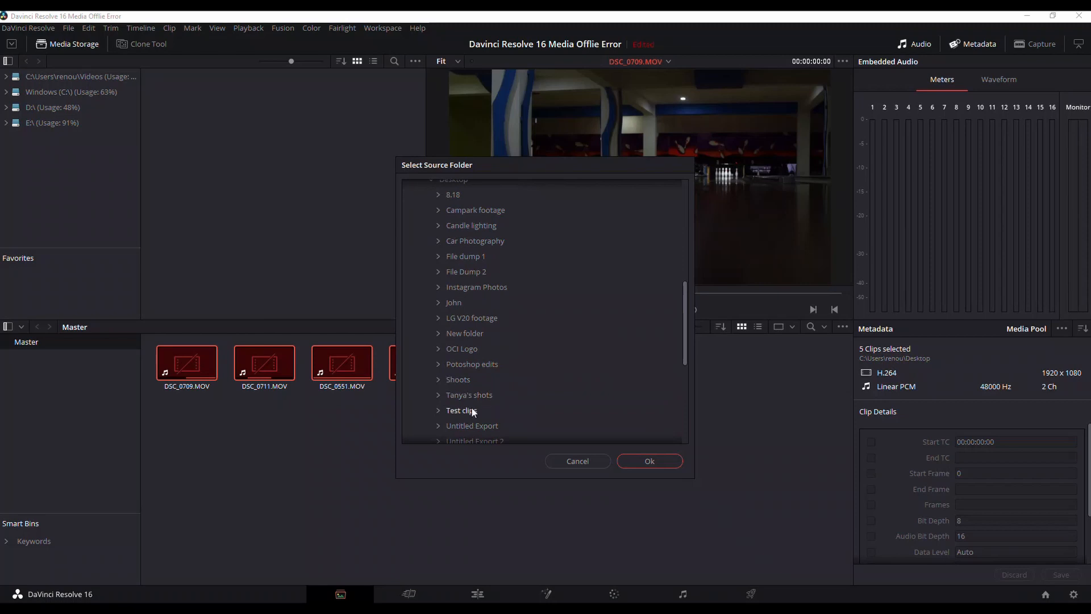
pyautogui.click(462, 411)
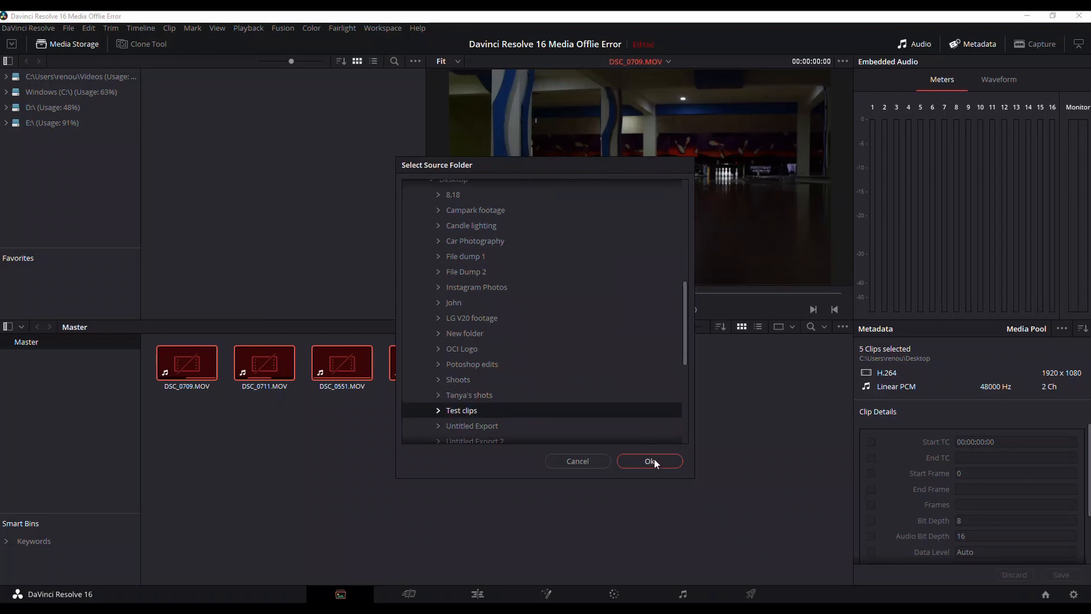
pyautogui.click(649, 460)
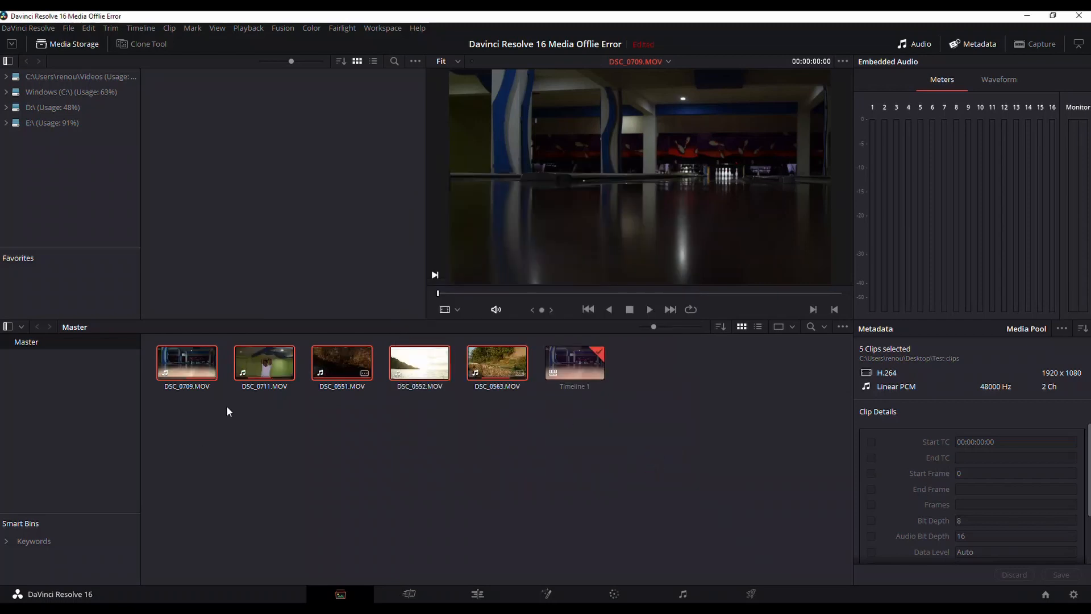
# Step: Deselect the clips, return to the Edit page and play the restored four-clip timeline
pyautogui.click(216, 452)
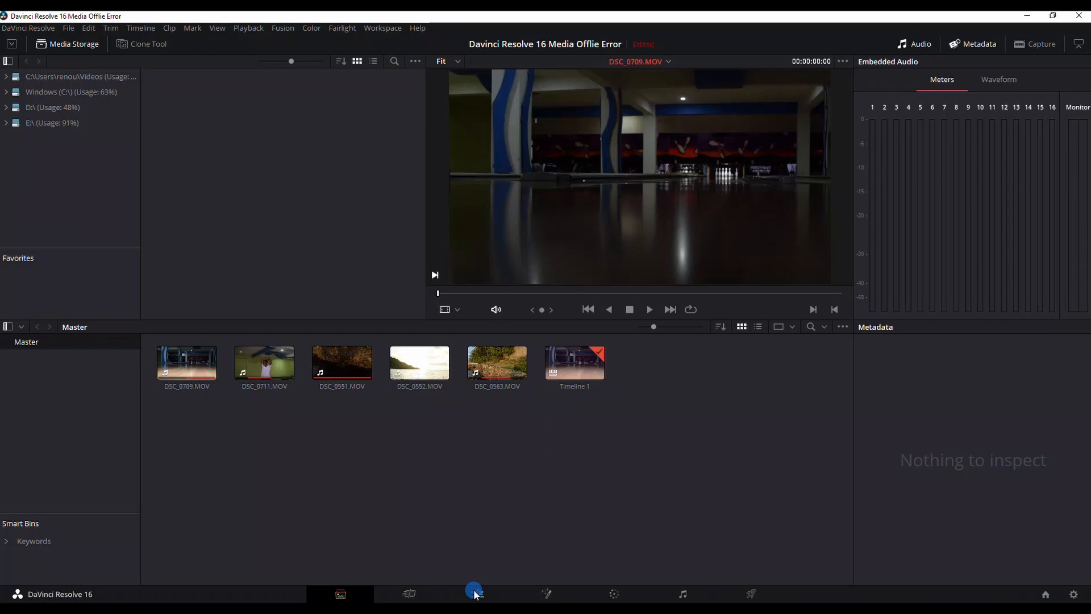
pyautogui.click(476, 594)
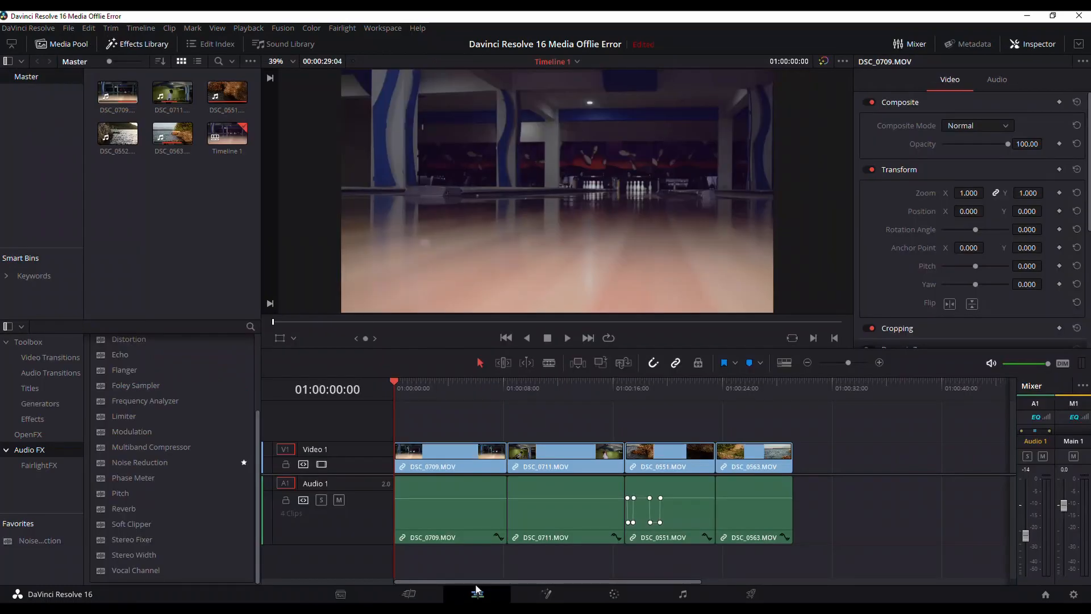
pyautogui.click(566, 338)
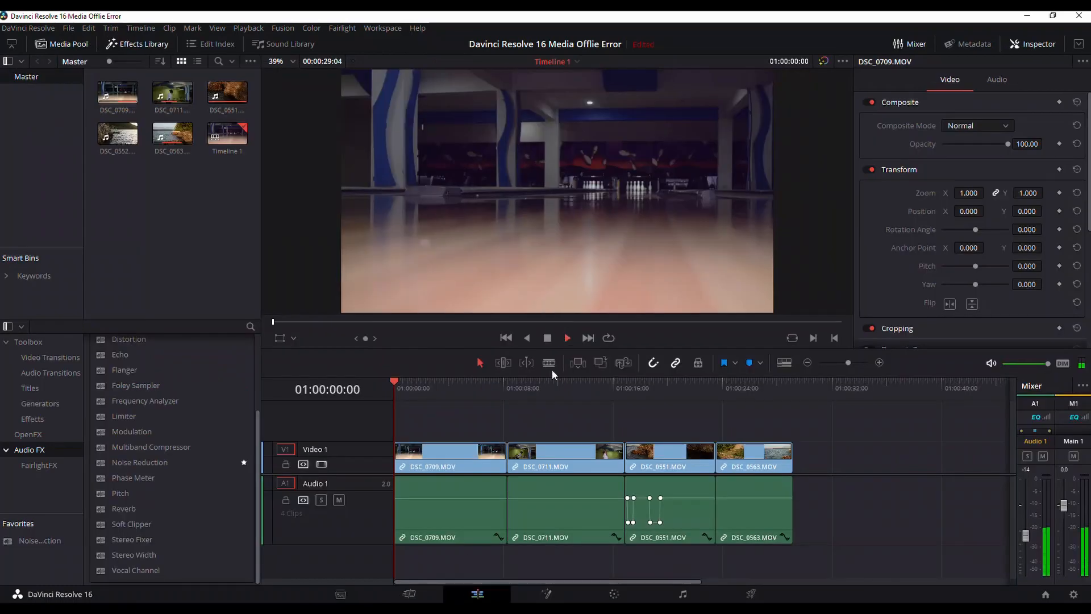